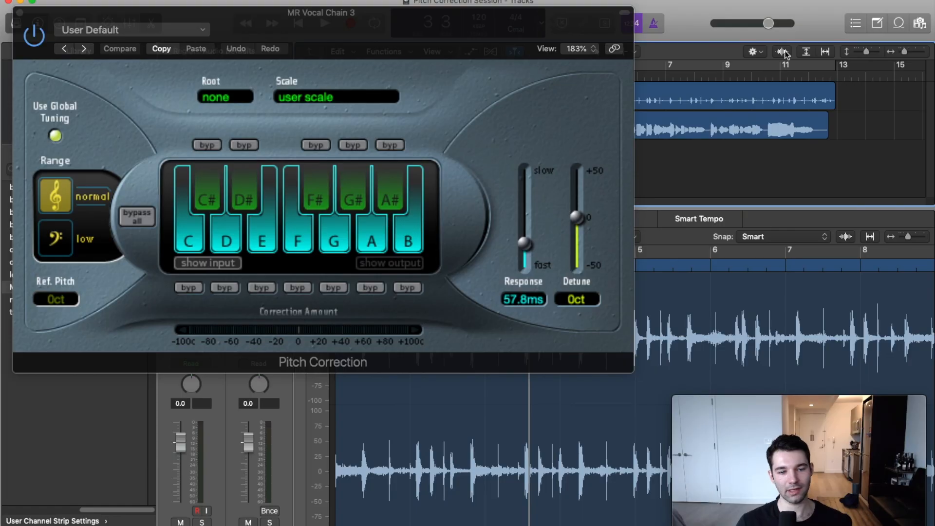
{"action": "mouse_move", "coordinate": [782, 52]}
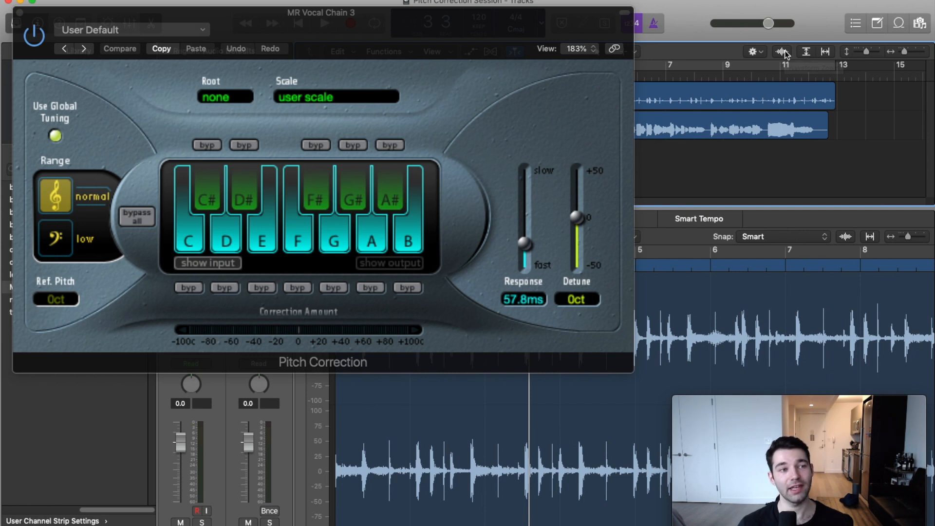
{"action": "mouse_move", "coordinate": [211, 159]}
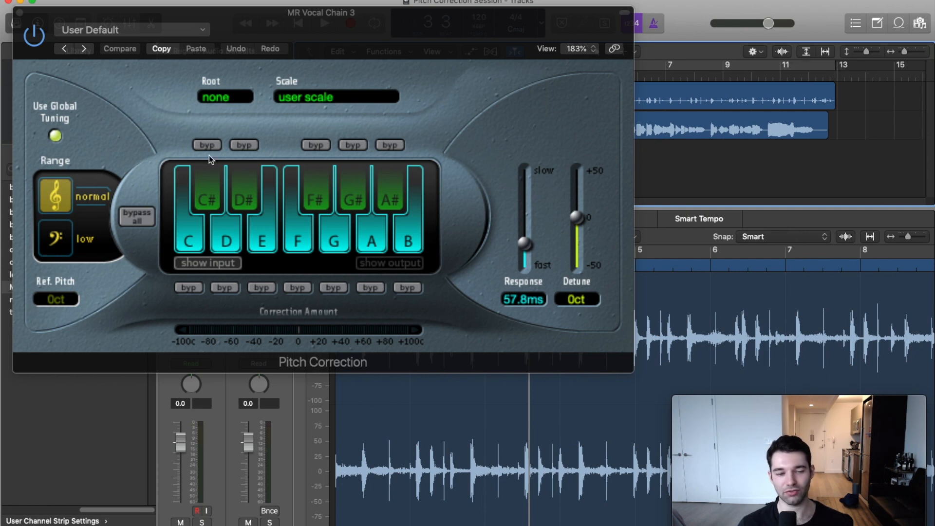
{"action": "mouse_move", "coordinate": [528, 213]}
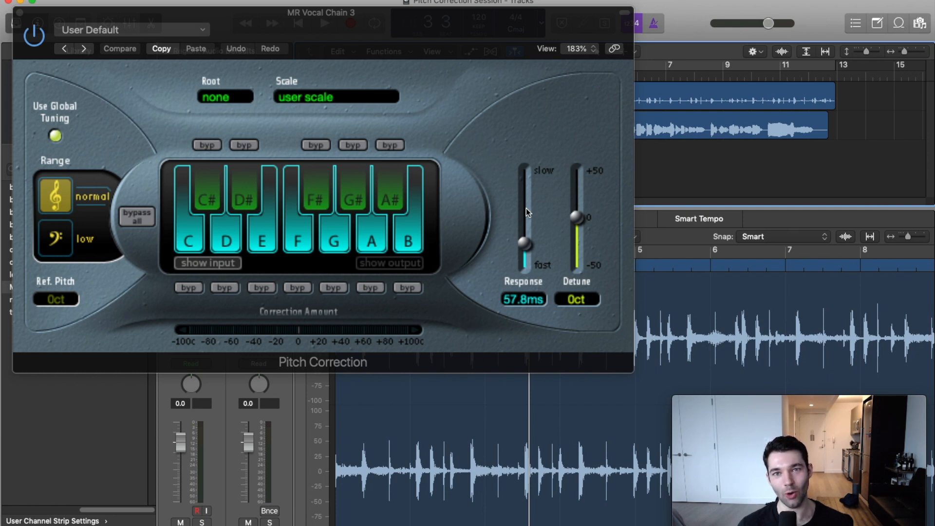
{"action": "mouse_move", "coordinate": [498, 266]}
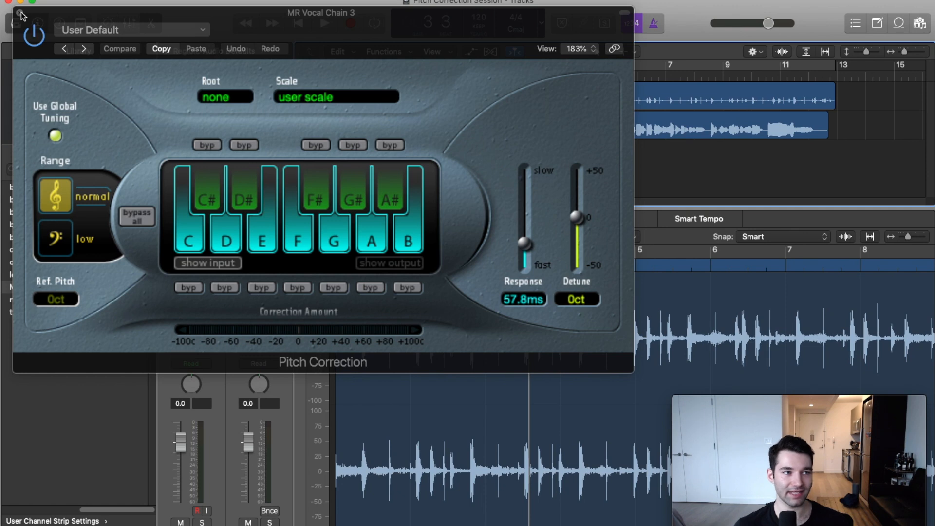
Close the Pitch Correction plugin to return to the Tracks window with the MR Vocal Chain 3 strip.
{"action": "left_click", "coordinate": [21, 16]}
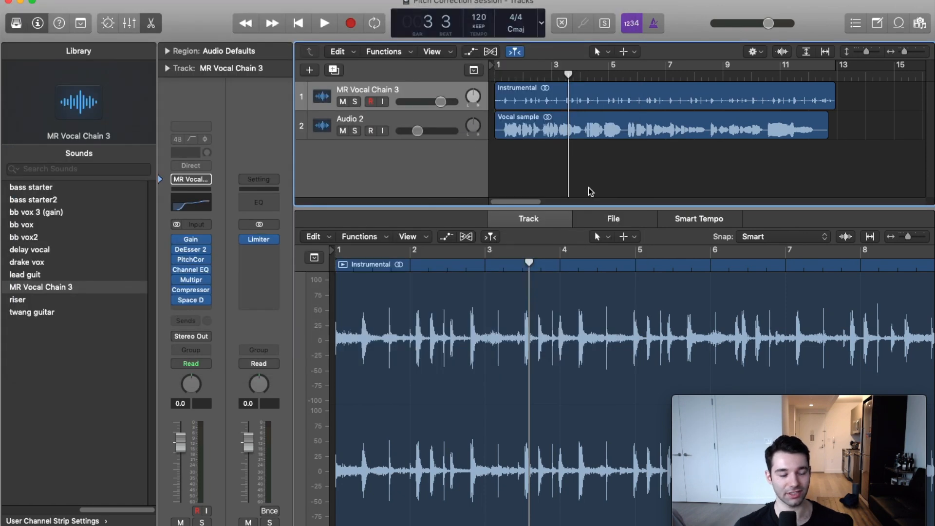
{"action": "mouse_move", "coordinate": [594, 276]}
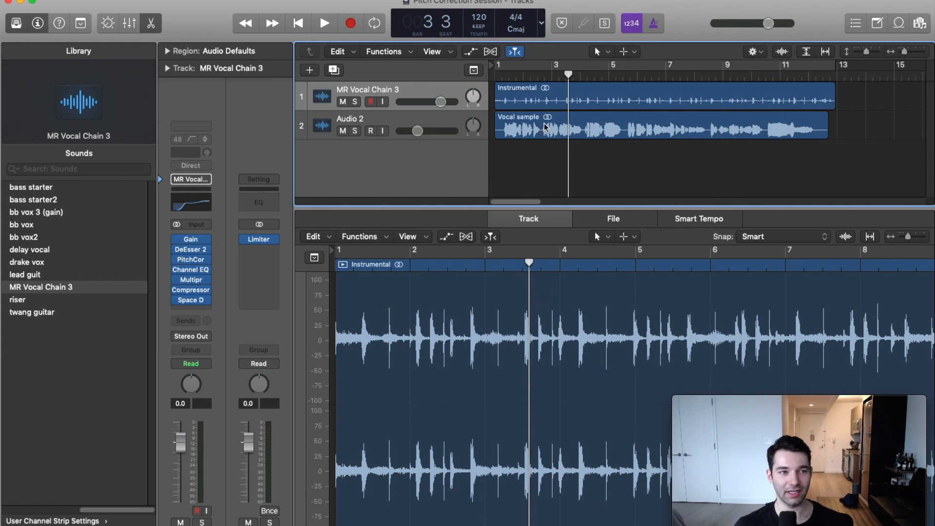
{"action": "mouse_move", "coordinate": [626, 158]}
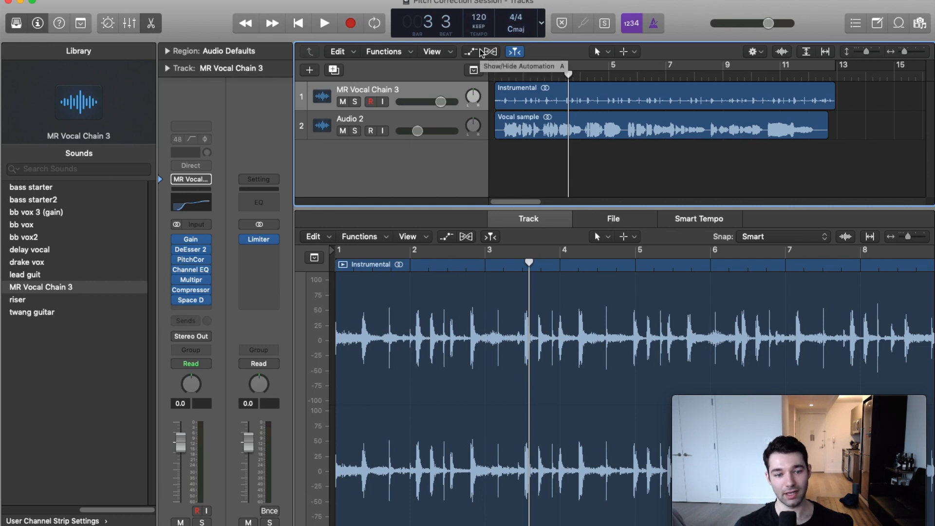
{"action": "mouse_move", "coordinate": [571, 159]}
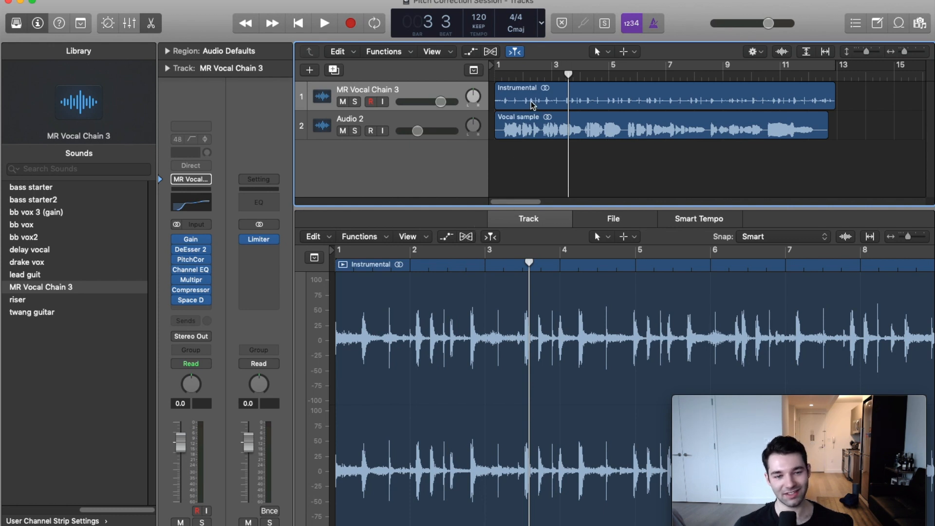
{"action": "mouse_move", "coordinate": [666, 121]}
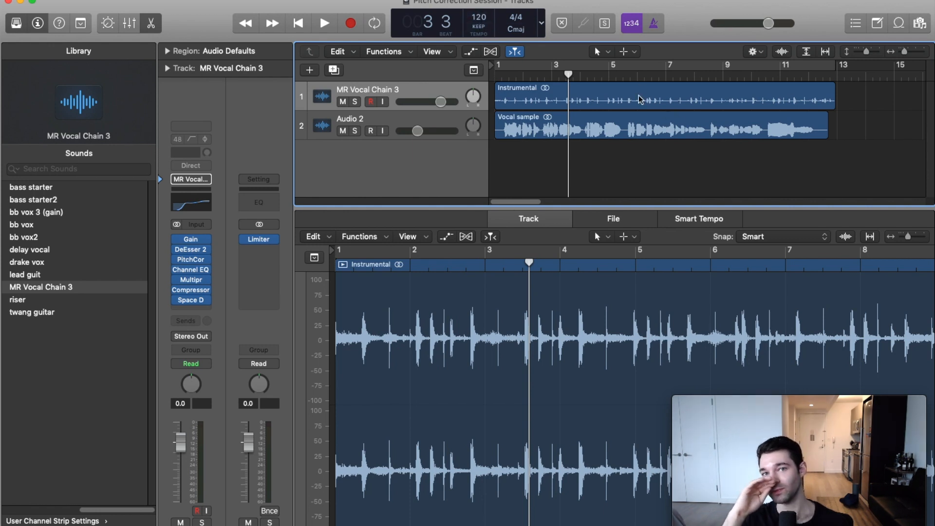
{"action": "mouse_move", "coordinate": [648, 153]}
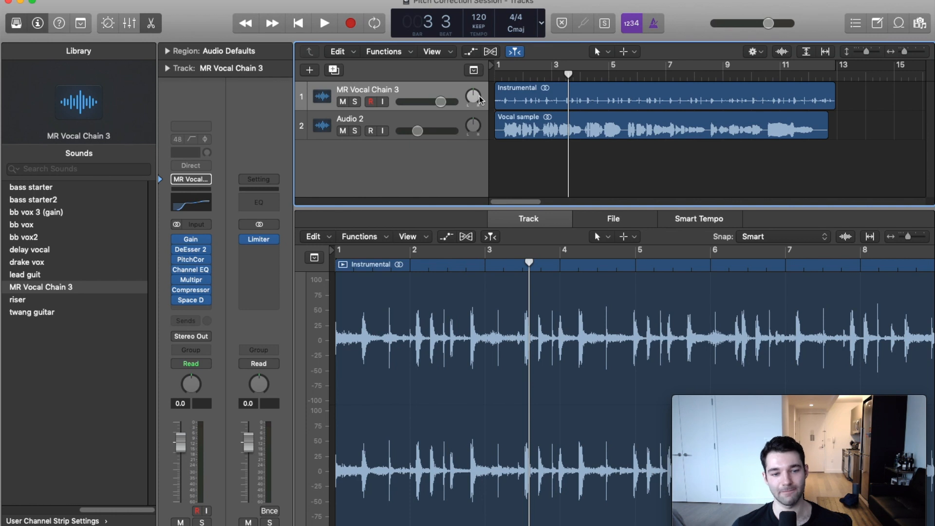
Select both audio regions at 83 bpm and show Vocal sample.1 in the audio editor.
{"action": "left_click", "coordinate": [618, 132]}
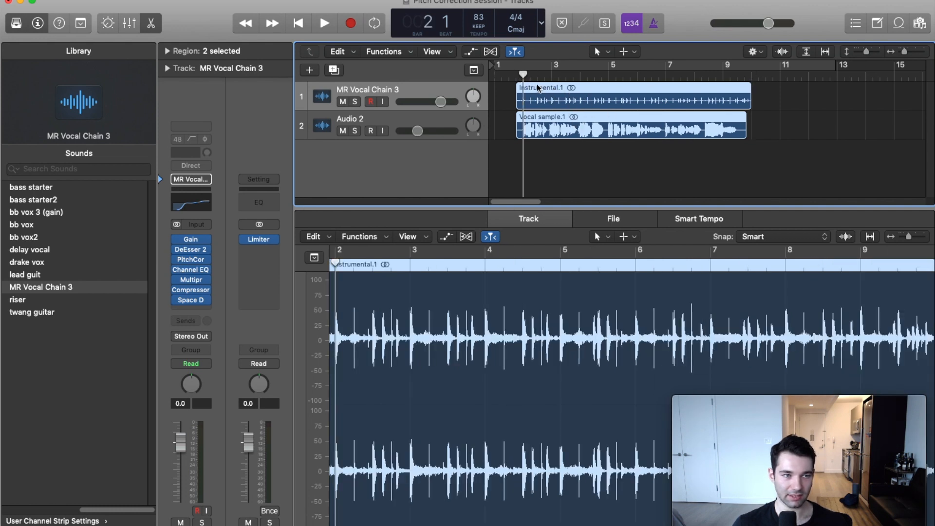
{"action": "left_click", "coordinate": [324, 24]}
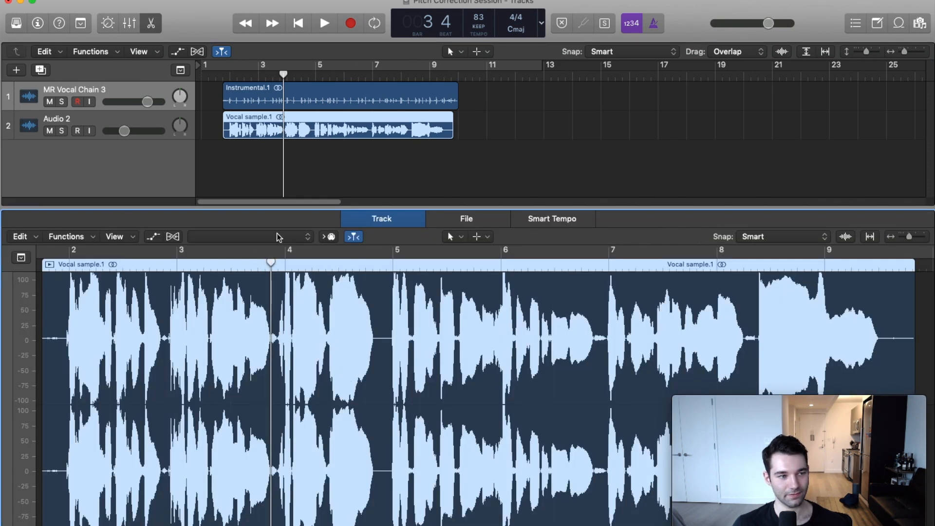
Enable Flex Pitch for the vocal track only and play Vocal sample.1's detected notes.
{"action": "left_click", "coordinate": [172, 236]}
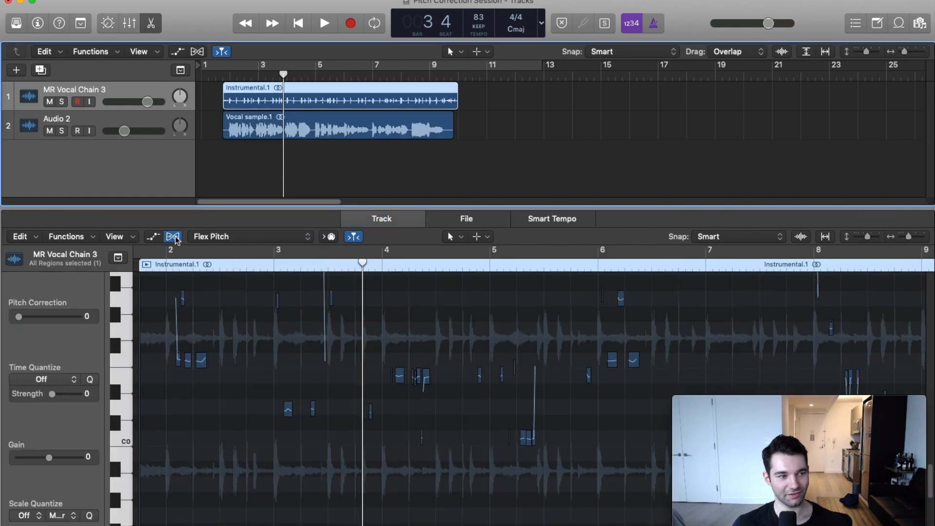
{"action": "left_click", "coordinate": [173, 236]}
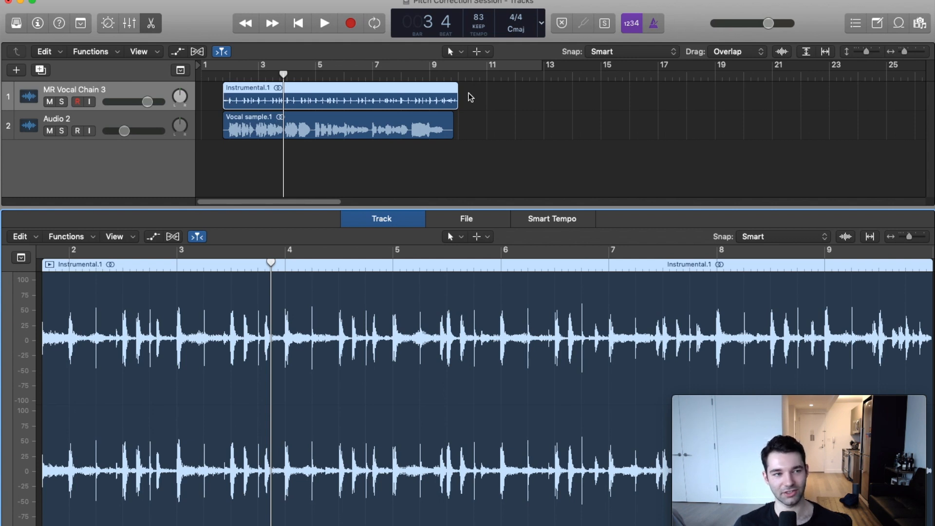
{"action": "left_click", "coordinate": [324, 23]}
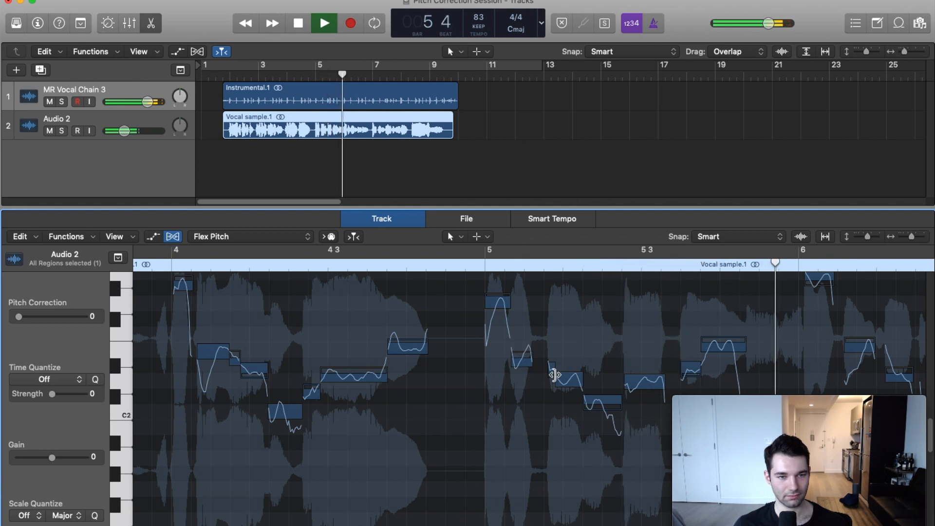
Stop playback, select the first vocal note and cycle playback over the region, zoomed in.
{"action": "left_click", "coordinate": [324, 24]}
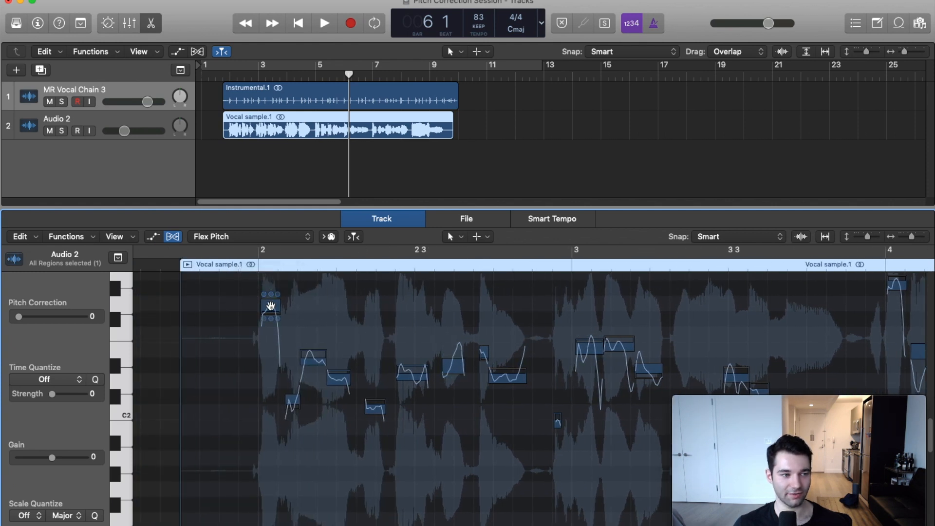
{"action": "left_click", "coordinate": [271, 308]}
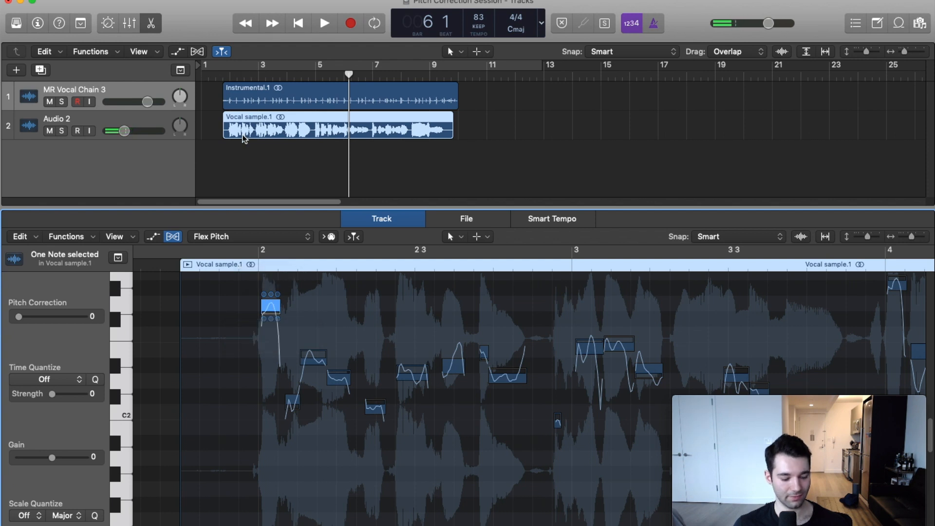
{"action": "left_click", "coordinate": [374, 22]}
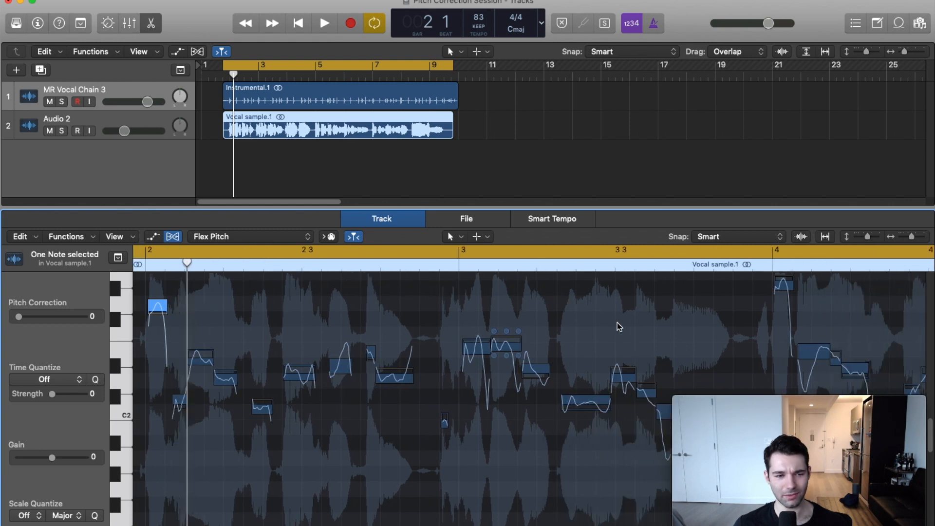
{"action": "scroll", "scroll_direction": "right", "scroll_amount": 3}
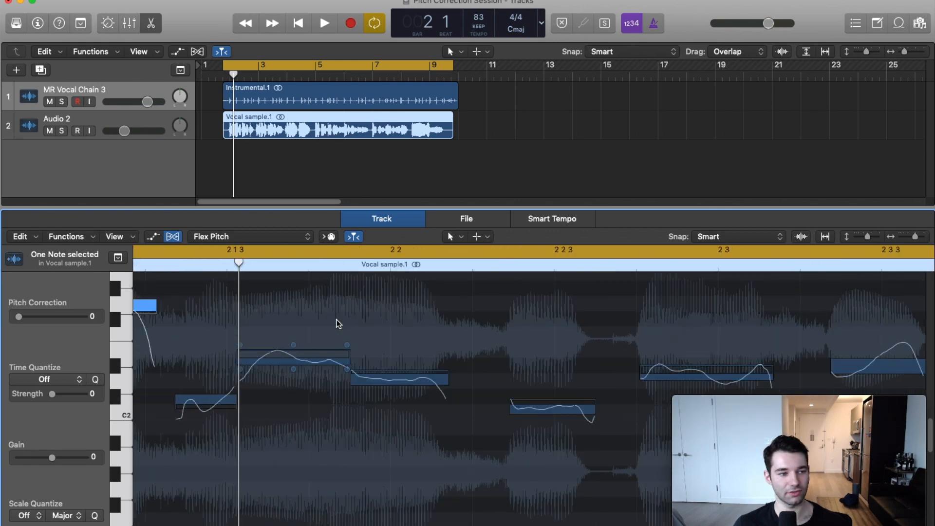
Nudge the short vocal note's fine pitch up and back down in cents.
{"action": "left_click", "coordinate": [324, 23]}
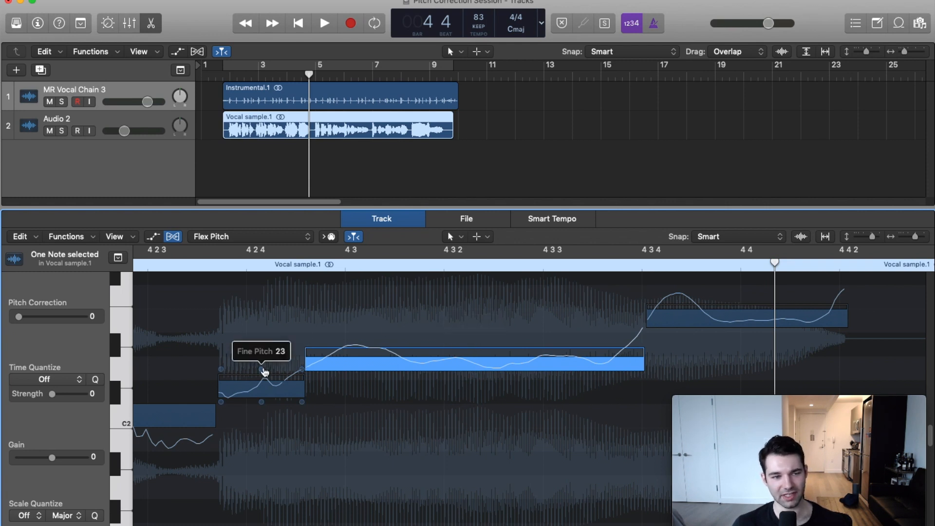
{"action": "left_click_drag", "start_coordinate": [261, 388], "coordinate": [261, 369]}
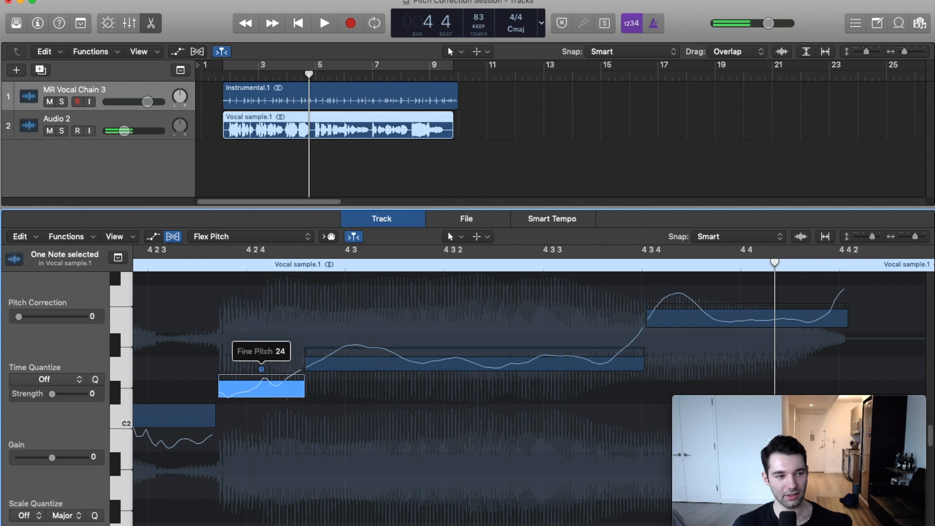
{"action": "left_click_drag", "start_coordinate": [261, 369], "coordinate": [261, 387]}
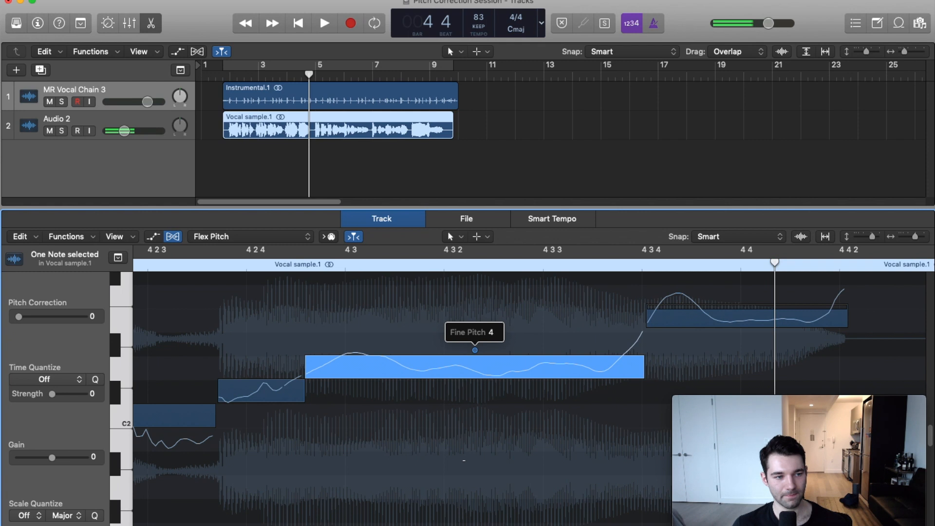
Select the long note after it and adjust its fine pitch up, down and back.
{"action": "left_click", "coordinate": [260, 391]}
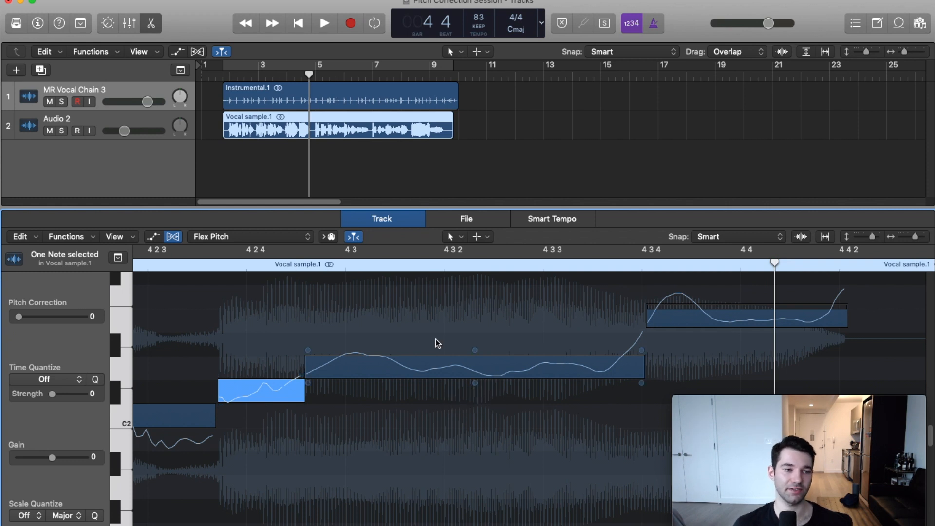
{"action": "left_click_drag", "start_coordinate": [474, 349], "coordinate": [473, 343]}
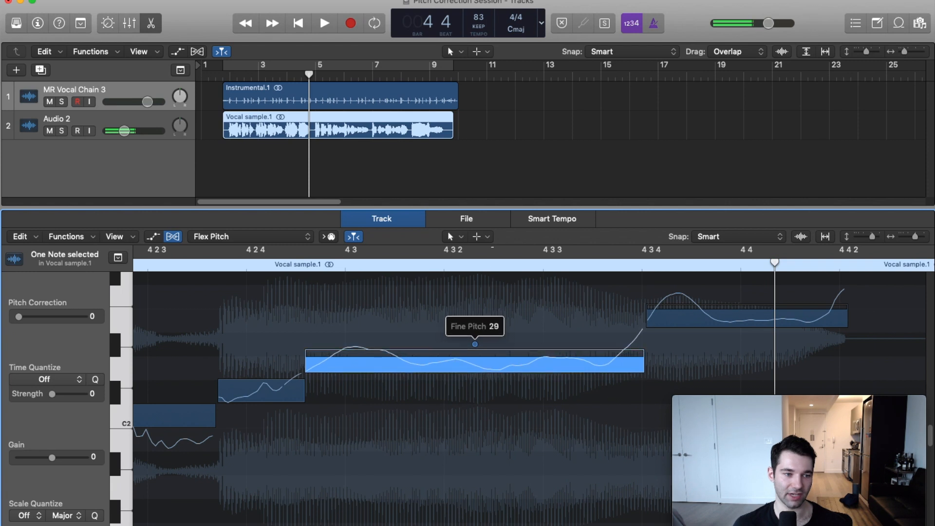
{"action": "left_click_drag", "start_coordinate": [473, 358], "coordinate": [474, 348]}
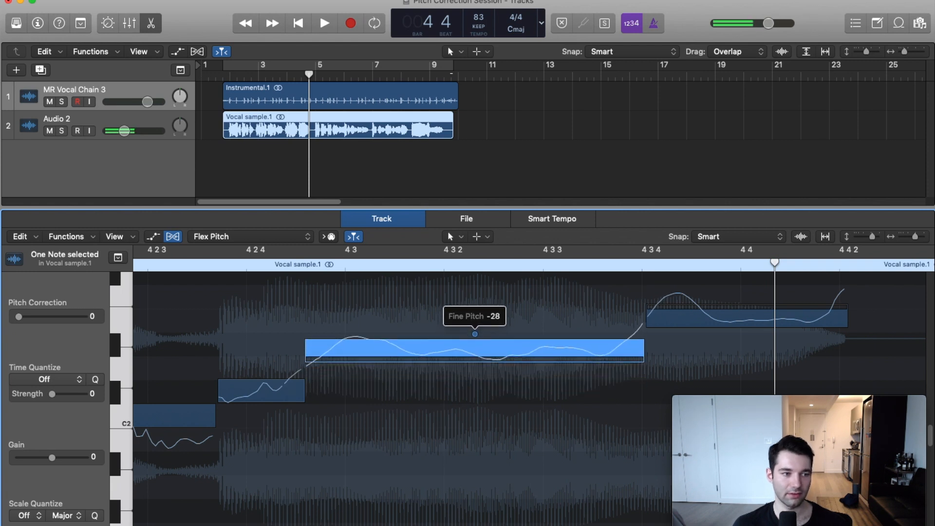
{"action": "left_click_drag", "start_coordinate": [474, 348], "coordinate": [473, 369]}
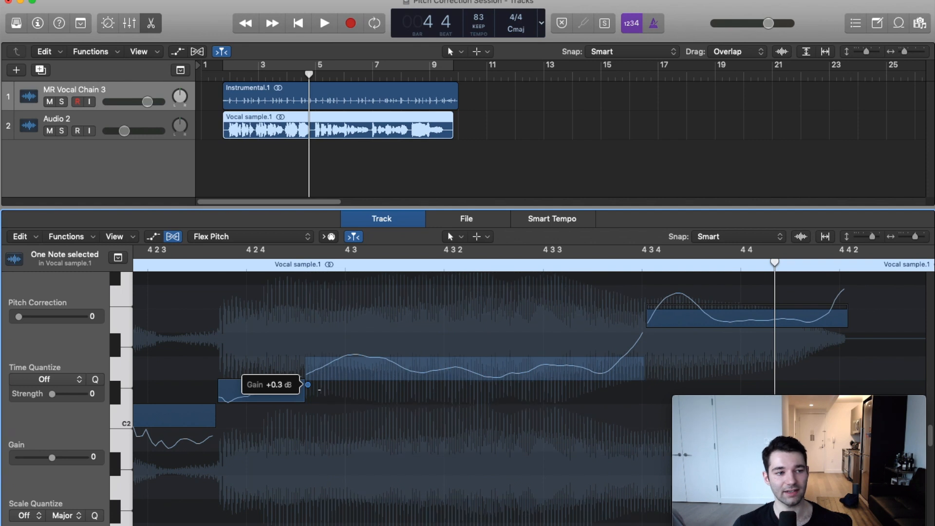
Raise the short note's gain to about +0.3 dB with its Gain handle.
{"action": "left_click_drag", "start_coordinate": [307, 385], "coordinate": [307, 370]}
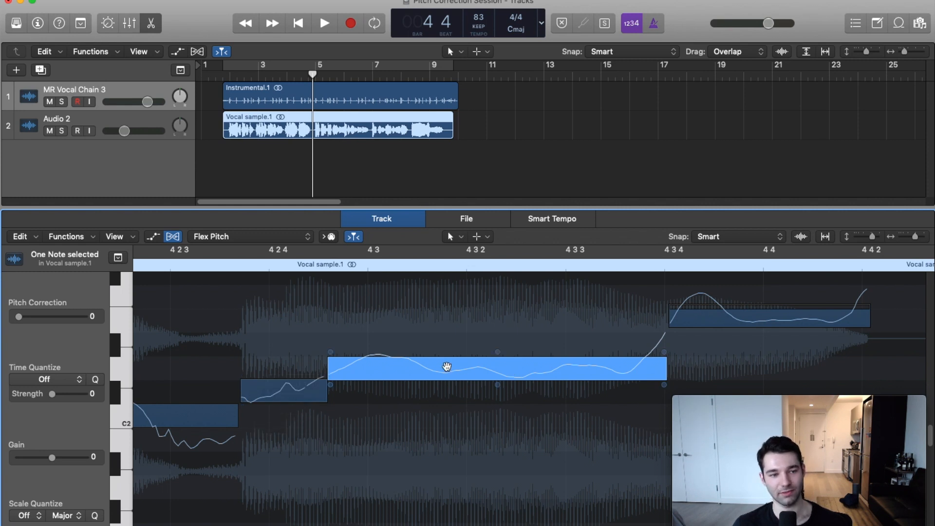
{"action": "mouse_move", "coordinate": [702, 354]}
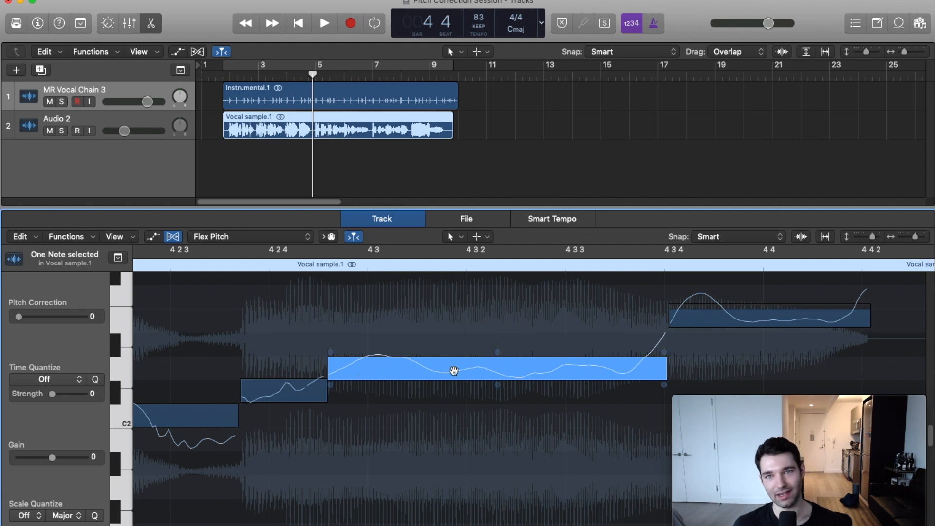
{"action": "mouse_move", "coordinate": [353, 374]}
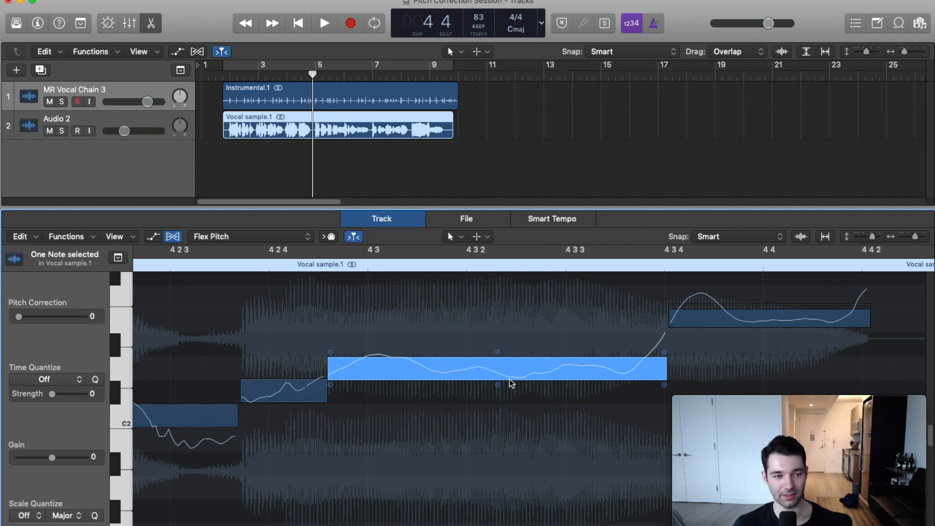
Exaggerate then flatten the long held note's vibrato down to 1%.
{"action": "left_click_drag", "start_coordinate": [497, 368], "coordinate": [498, 384]}
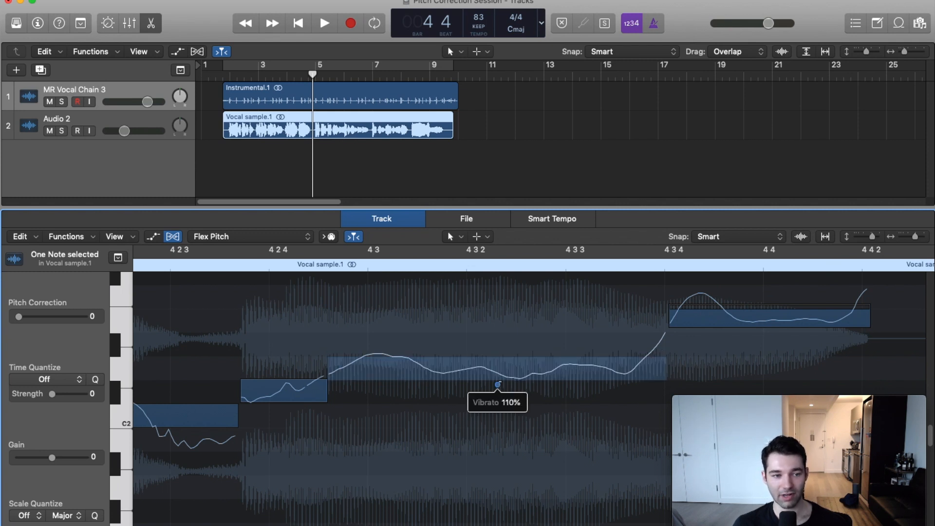
{"action": "left_click_drag", "start_coordinate": [498, 384], "coordinate": [497, 352]}
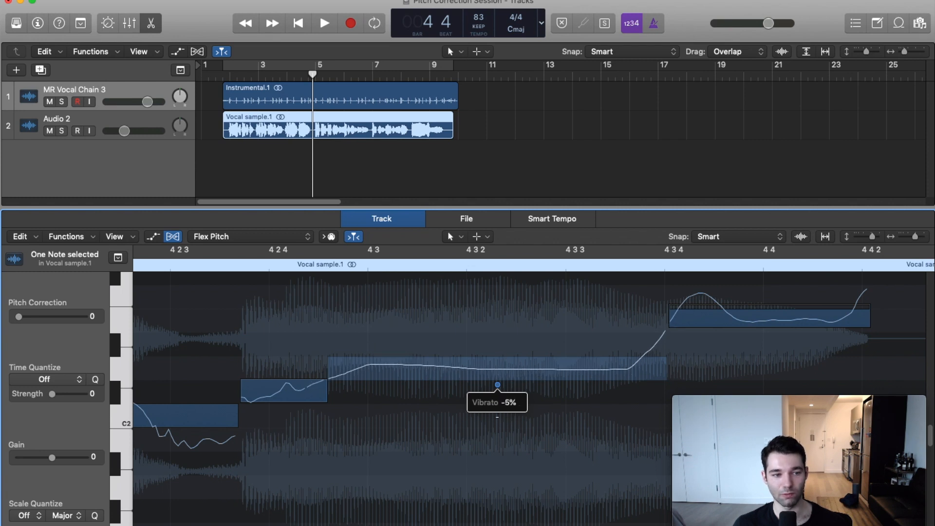
{"action": "left_click_drag", "start_coordinate": [497, 384], "coordinate": [498, 382]}
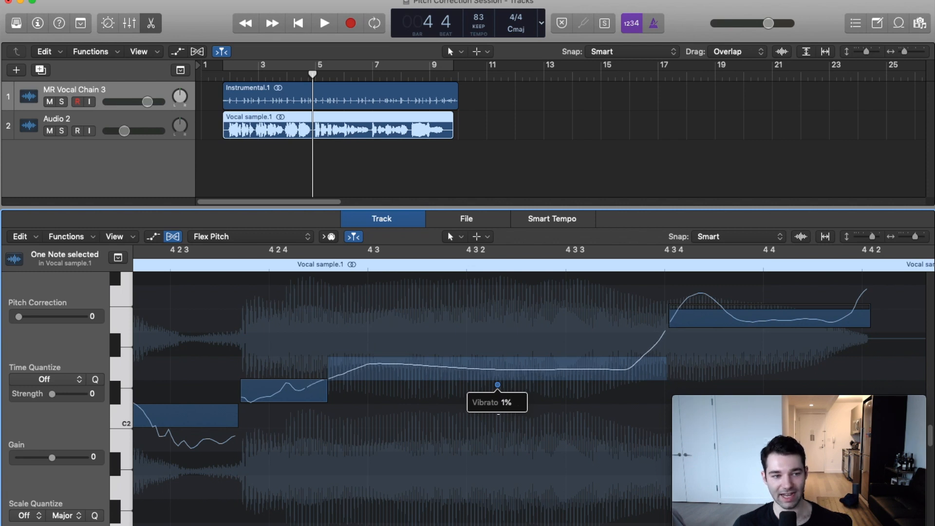
{"action": "left_click", "coordinate": [498, 368]}
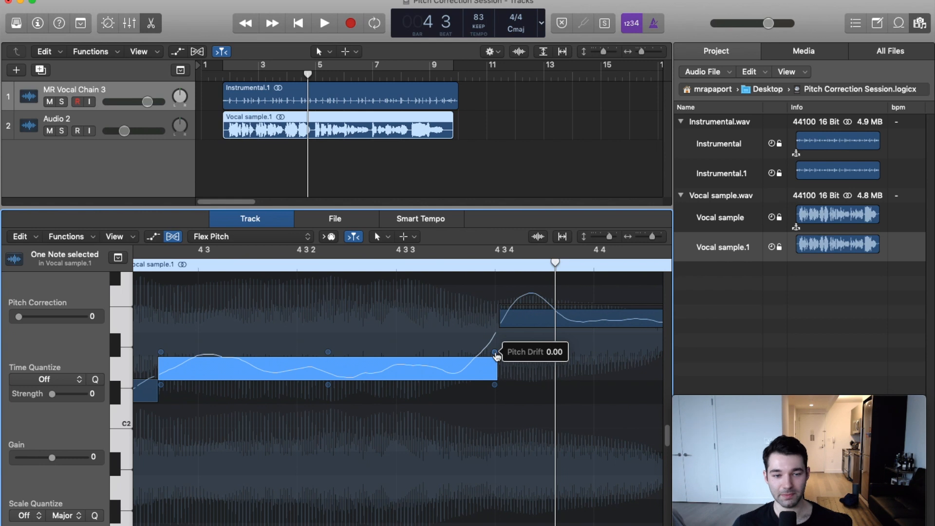
Zero the pitch drift at the long note's end and adjust drift at its start.
{"action": "left_click_drag", "start_coordinate": [494, 351], "coordinate": [161, 352]}
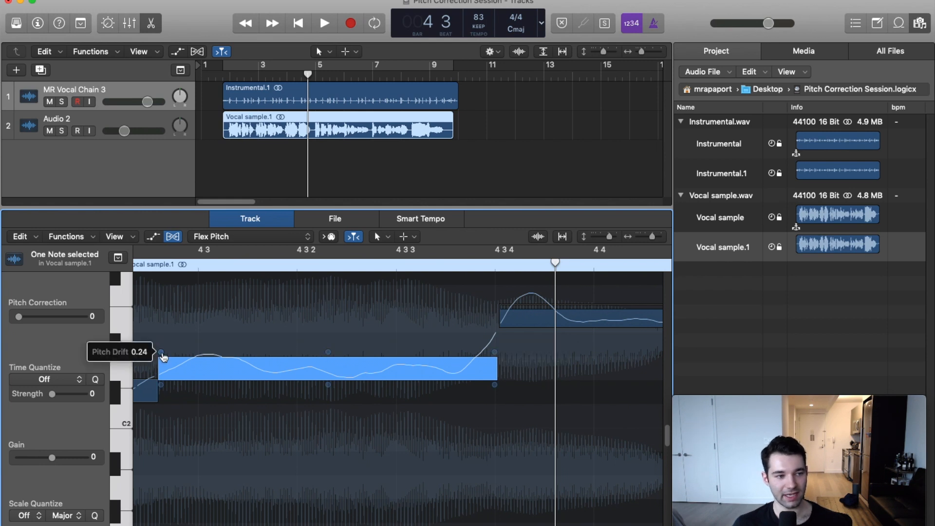
{"action": "left_click_drag", "start_coordinate": [162, 351], "coordinate": [154, 384]}
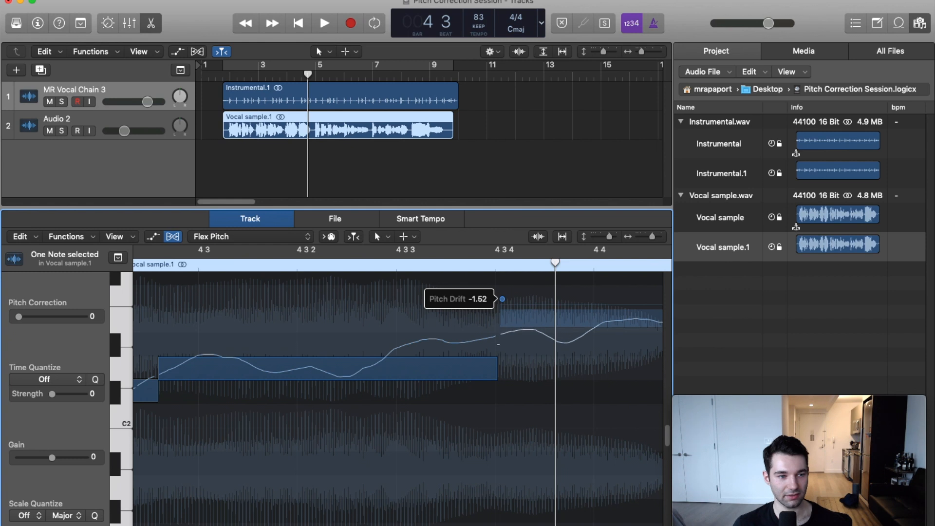
{"action": "left_click", "coordinate": [324, 23]}
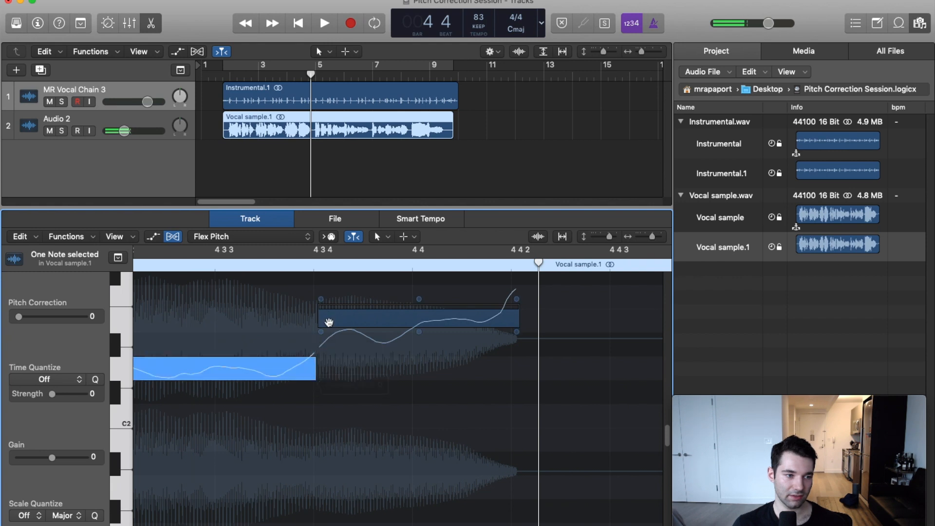
Audition the edited phrase around the long held note to check the drift edits.
{"action": "left_click_drag", "start_coordinate": [330, 322], "coordinate": [321, 298]}
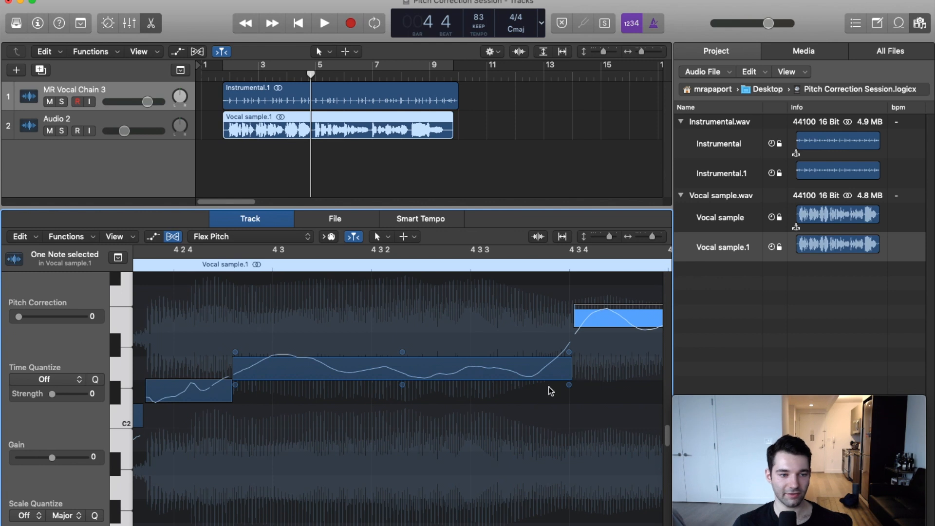
{"action": "mouse_move", "coordinate": [568, 385]}
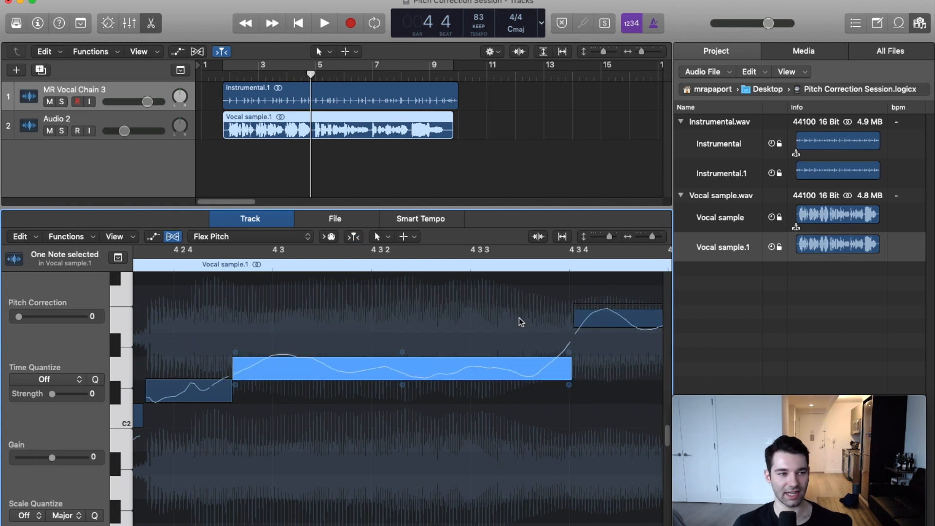
{"action": "left_click", "coordinate": [324, 24]}
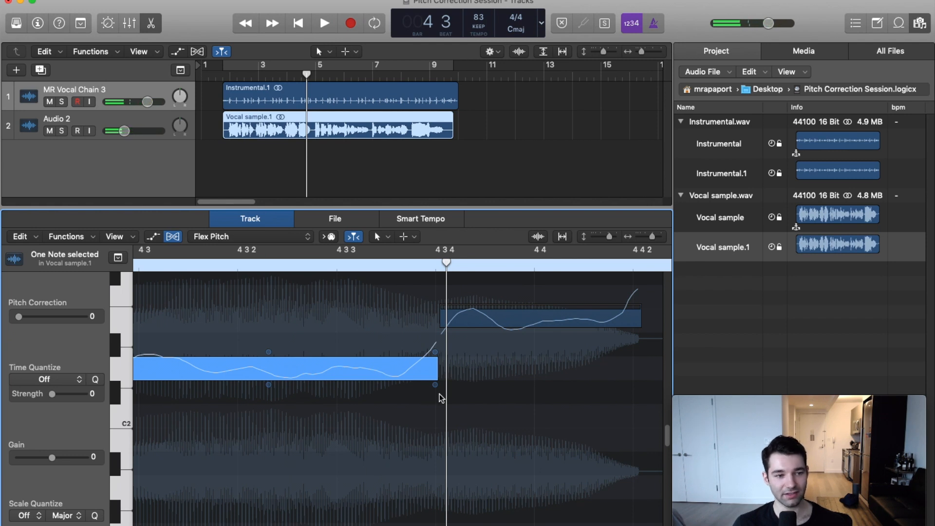
{"action": "left_click_drag", "start_coordinate": [435, 385], "coordinate": [436, 387]}
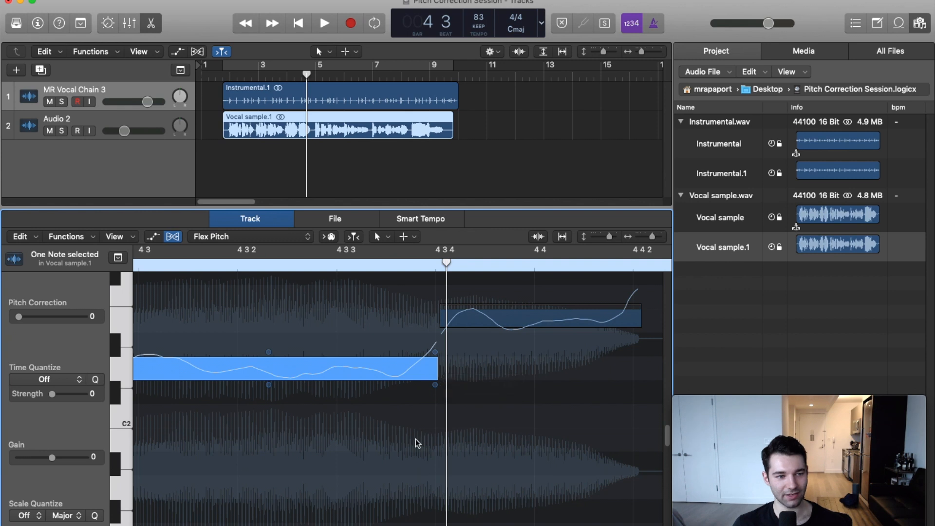
{"action": "left_click", "coordinate": [324, 23]}
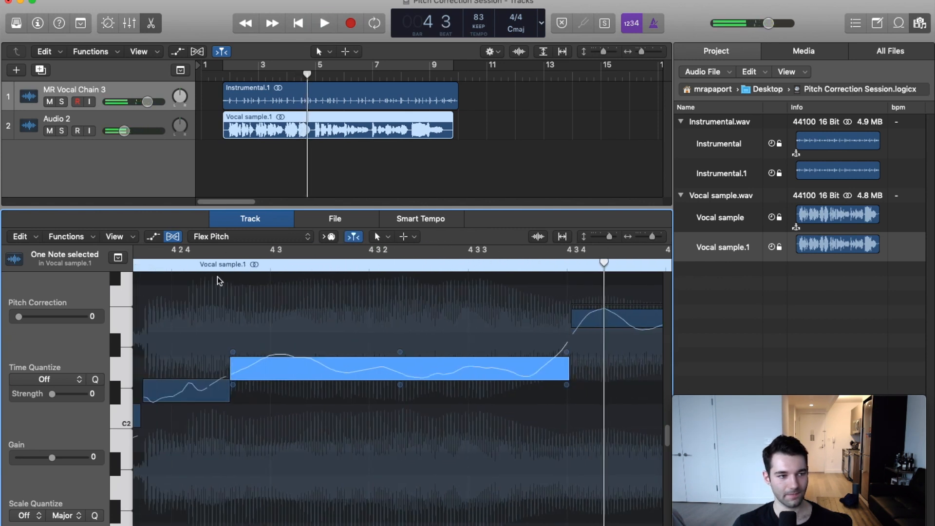
{"action": "left_click", "coordinate": [324, 23]}
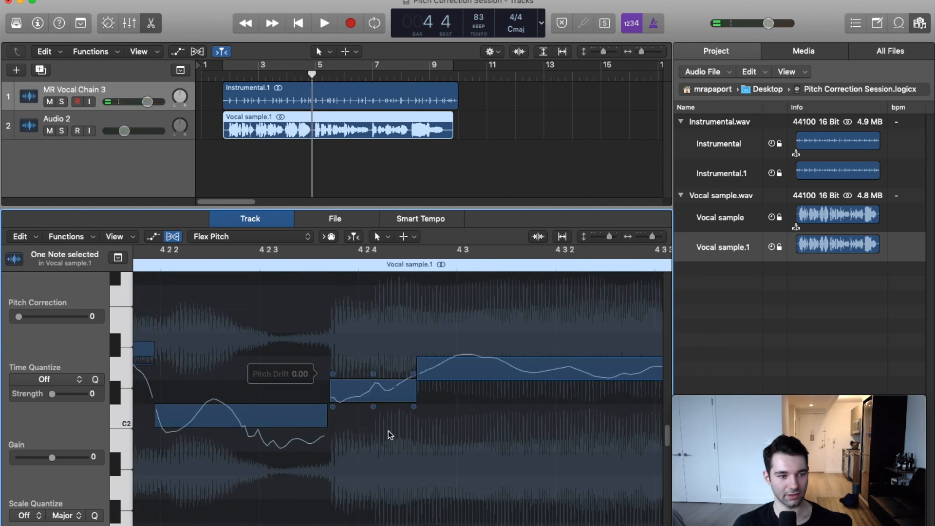
Select the short note before the long one and listen to the phrase from there.
{"action": "left_click", "coordinate": [373, 390]}
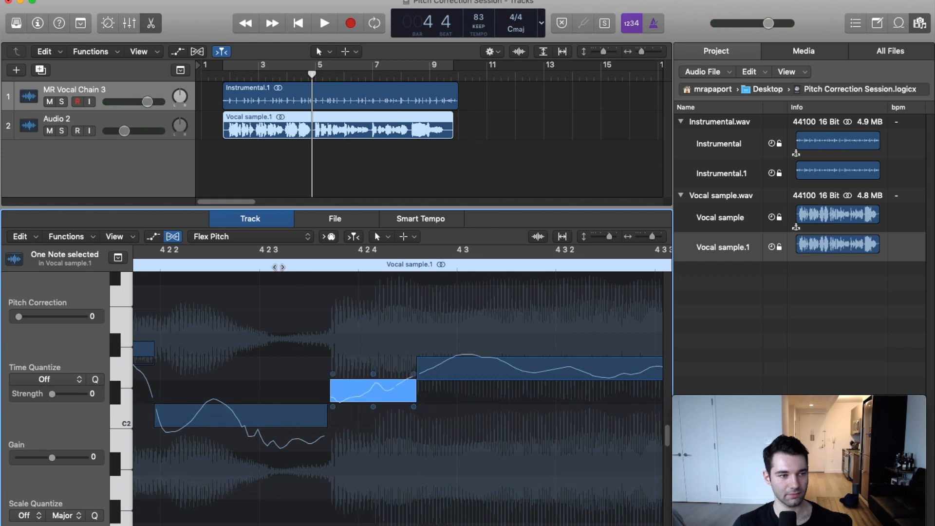
{"action": "left_click", "coordinate": [324, 23]}
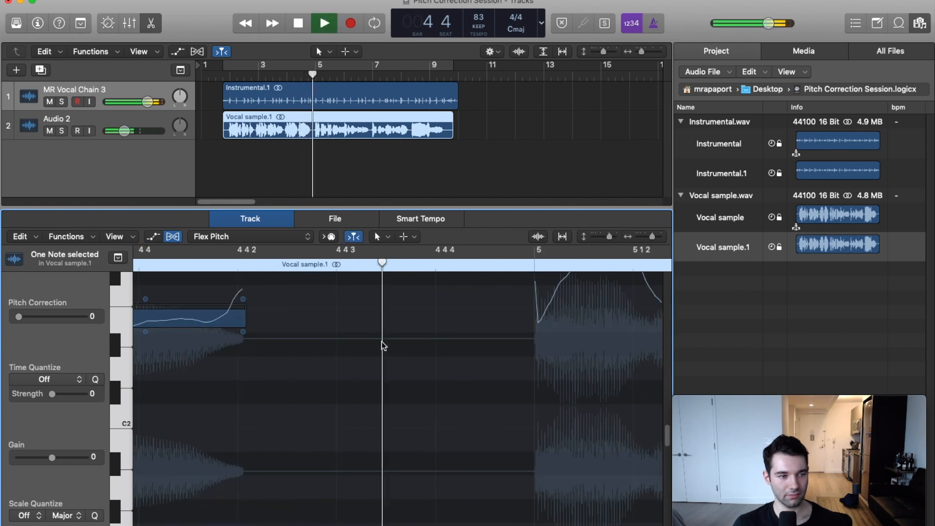
{"action": "left_click", "coordinate": [324, 23]}
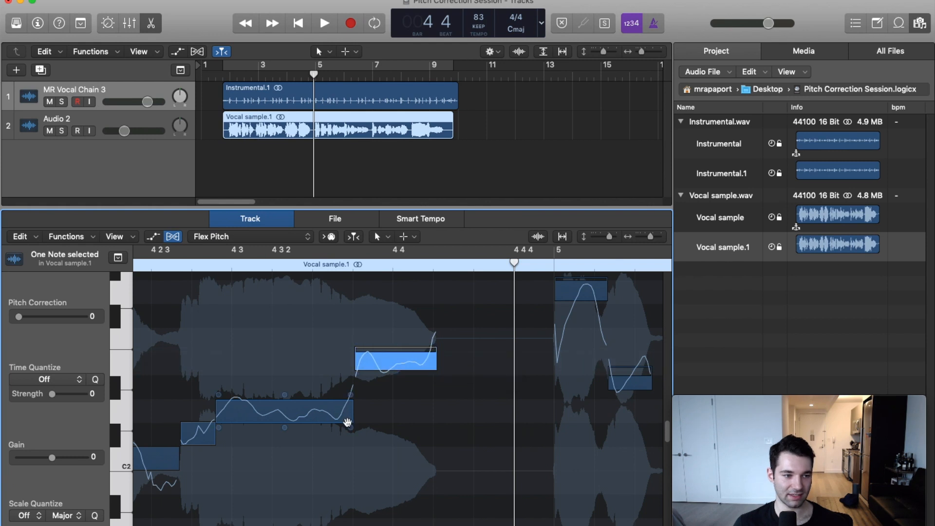
Reduce the vibrato on the high note near bar 8 4 to about 53%.
{"action": "left_click_drag", "start_coordinate": [348, 423], "coordinate": [351, 427]}
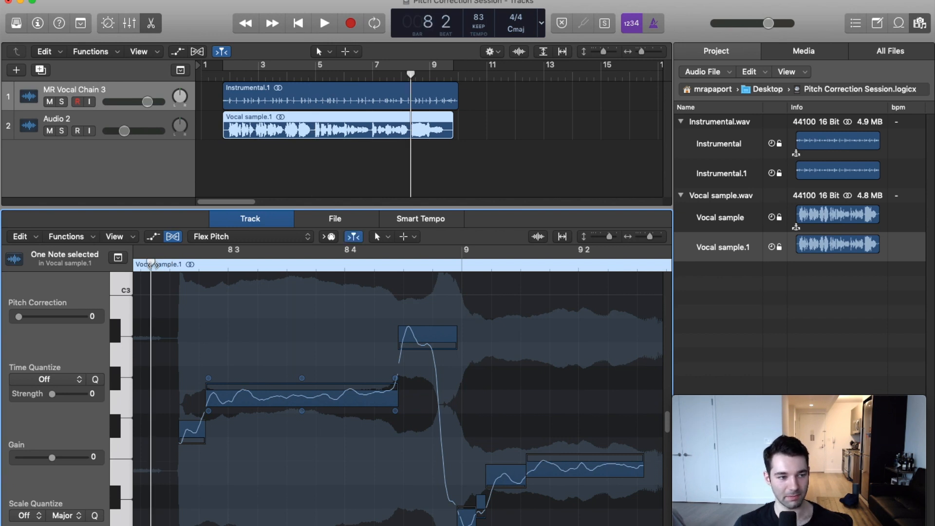
{"action": "left_click", "coordinate": [324, 23]}
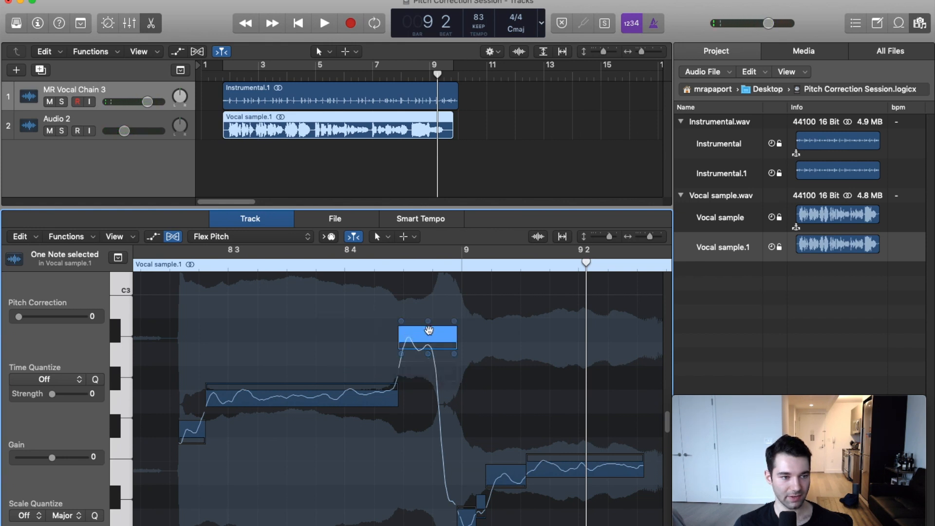
{"action": "left_click_drag", "start_coordinate": [427, 333], "coordinate": [426, 332]}
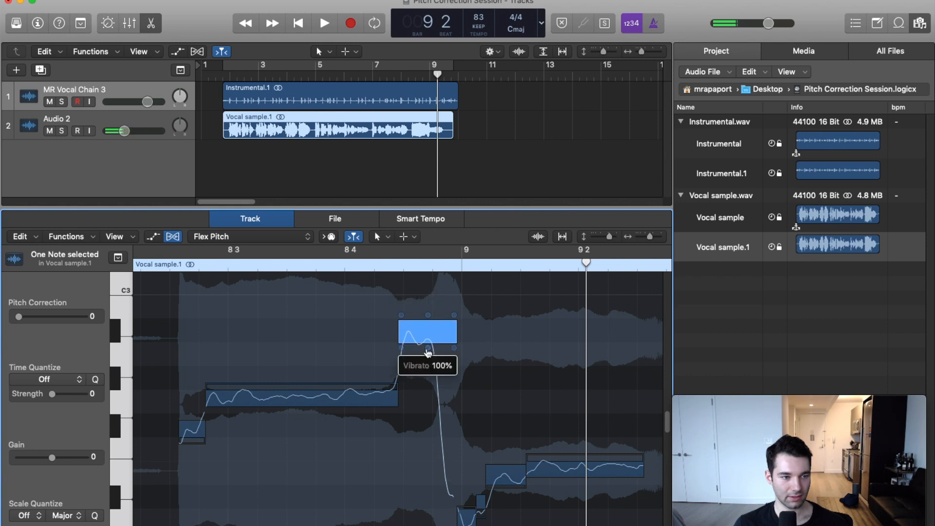
{"action": "left_click_drag", "start_coordinate": [428, 334], "coordinate": [415, 352]}
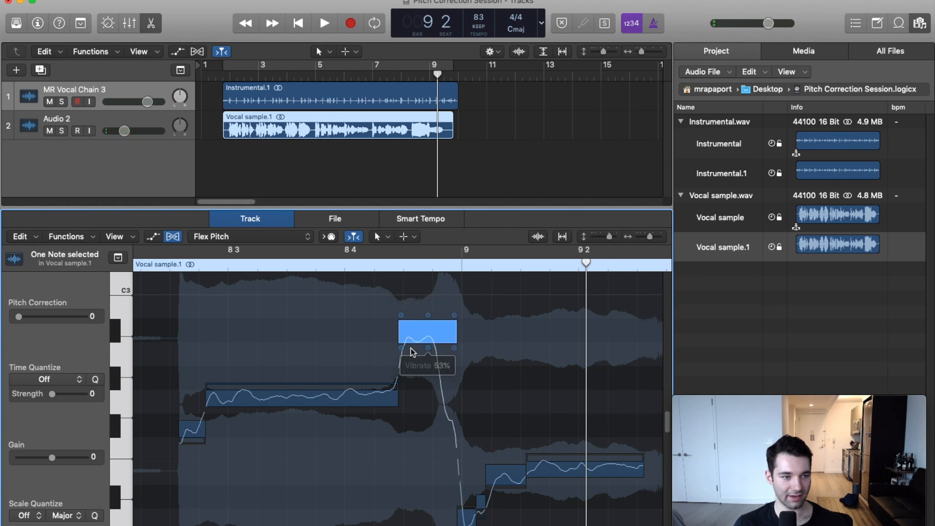
{"action": "mouse_move", "coordinate": [434, 324]}
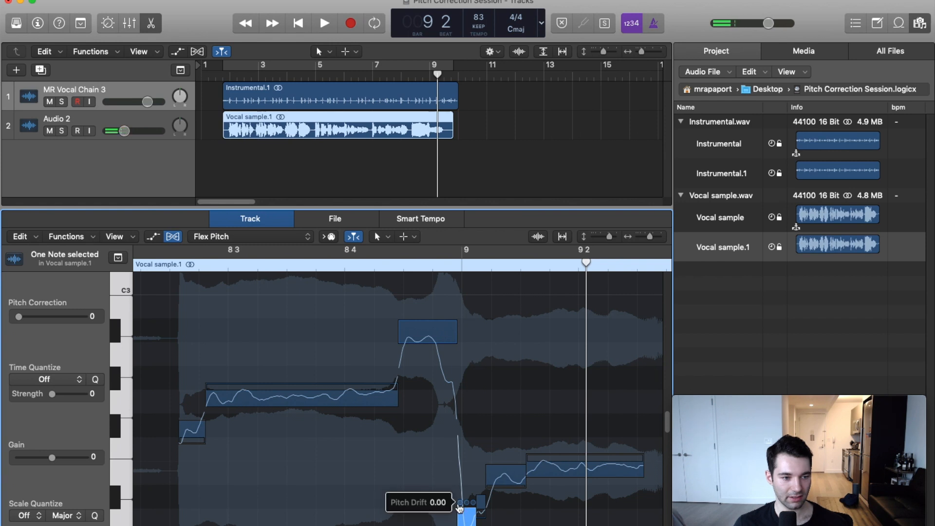
Adjust pitch drift and fine pitch on the short low notes after bar 9 and play back.
{"action": "left_click_drag", "start_coordinate": [466, 510], "coordinate": [459, 492]}
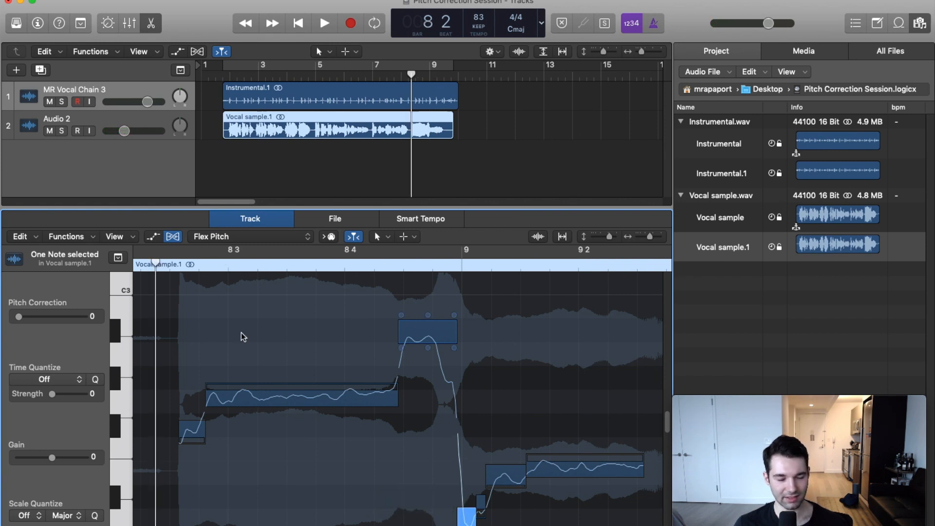
{"action": "left_click", "coordinate": [324, 23]}
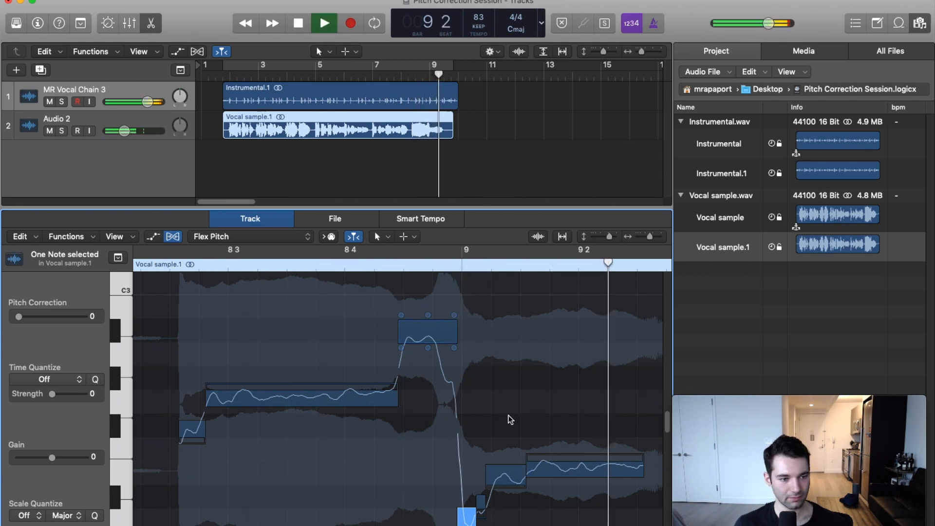
{"action": "left_click", "coordinate": [324, 23]}
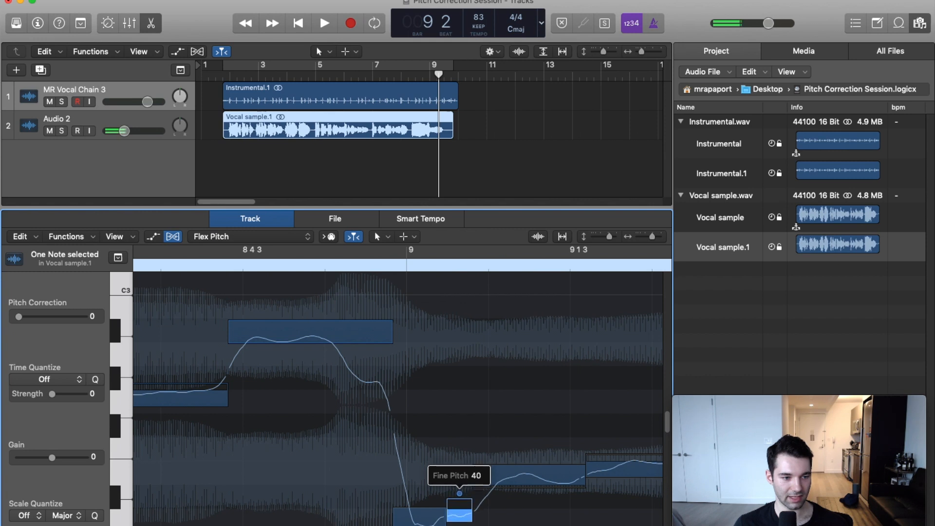
{"action": "left_click_drag", "start_coordinate": [459, 494], "coordinate": [459, 503]}
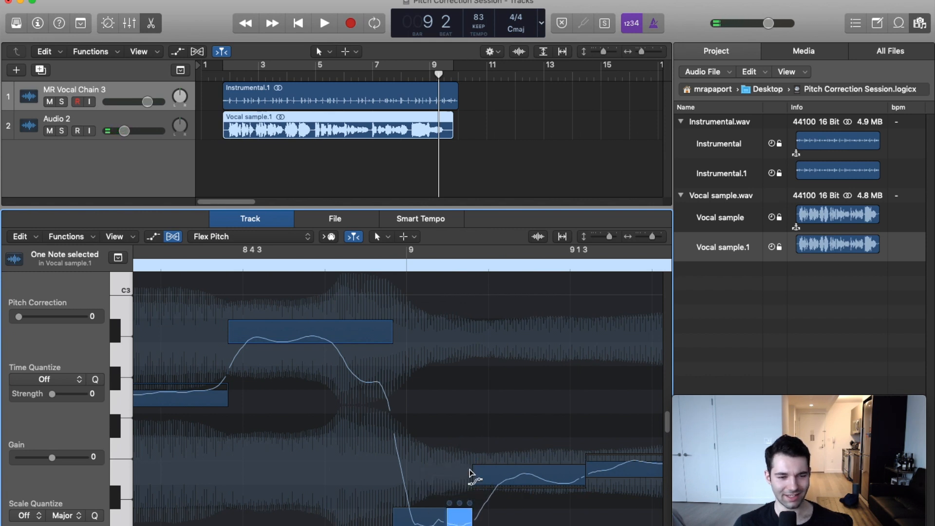
{"action": "left_click", "coordinate": [324, 23]}
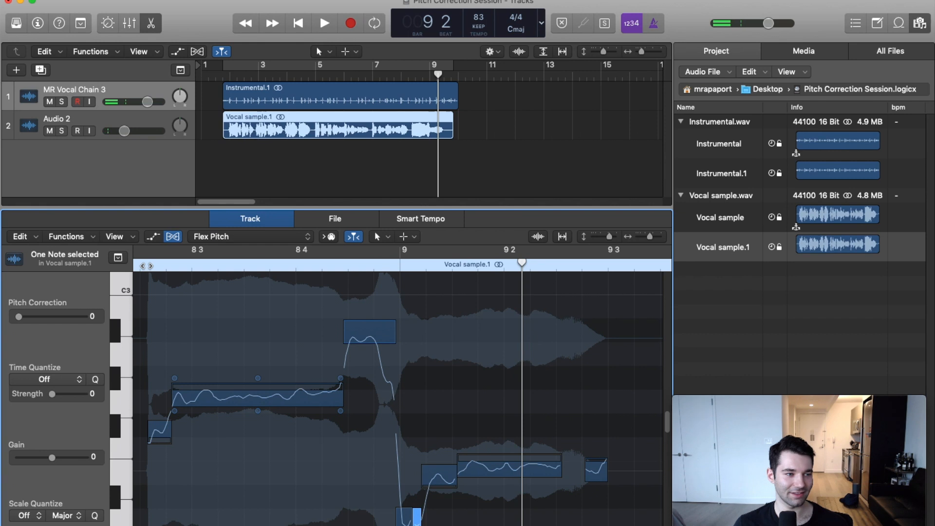
{"action": "left_click", "coordinate": [324, 23]}
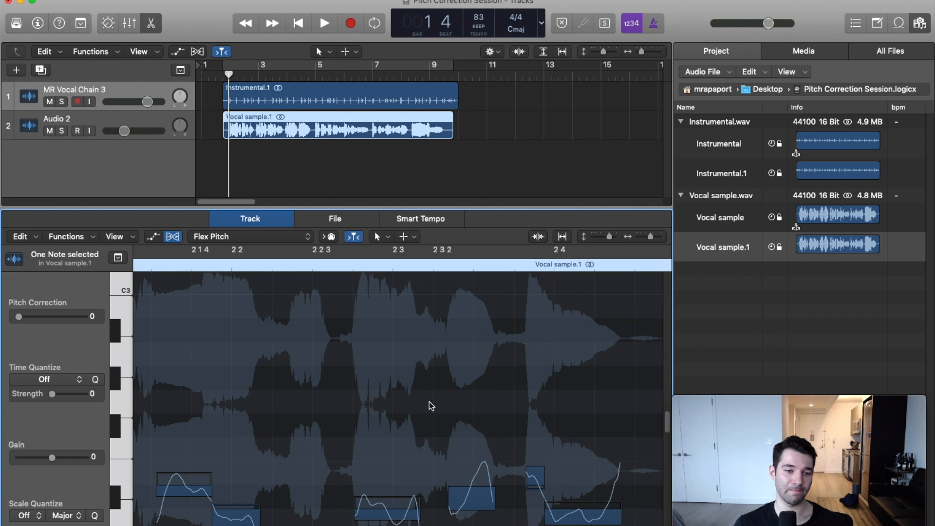
{"action": "mouse_move", "coordinate": [486, 396]}
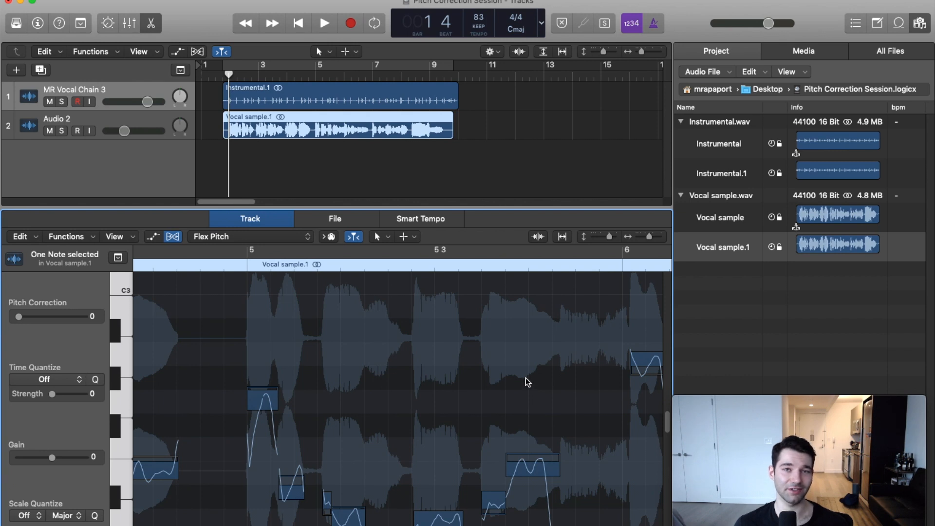
{"action": "mouse_move", "coordinate": [231, 210]}
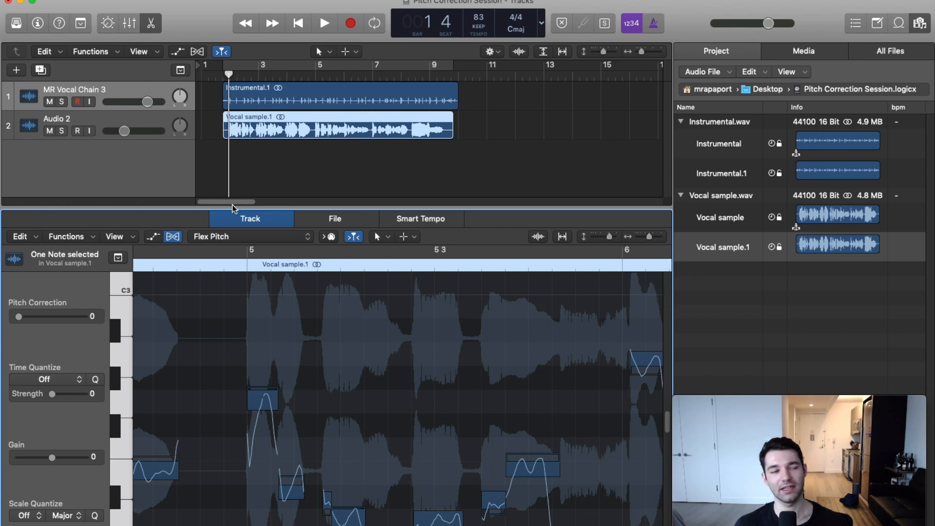
{"action": "mouse_move", "coordinate": [255, 151]}
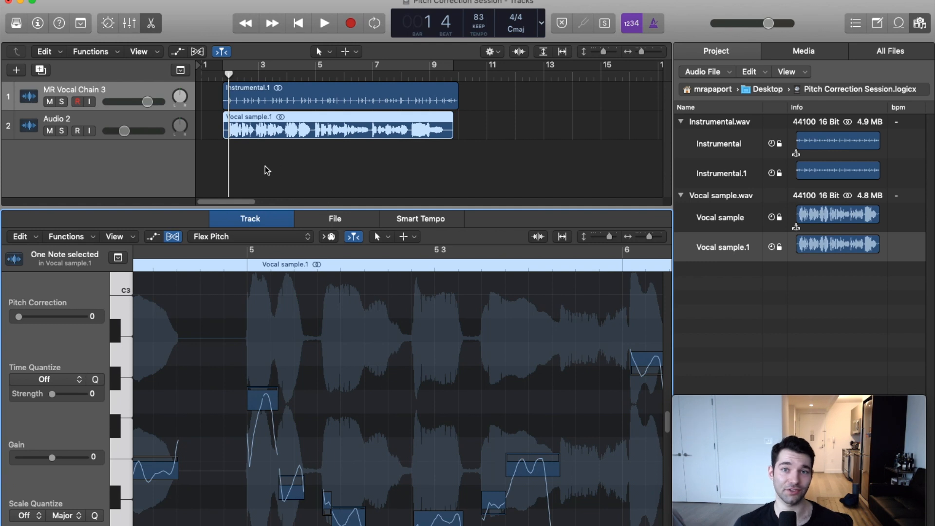
{"action": "mouse_move", "coordinate": [500, 393]}
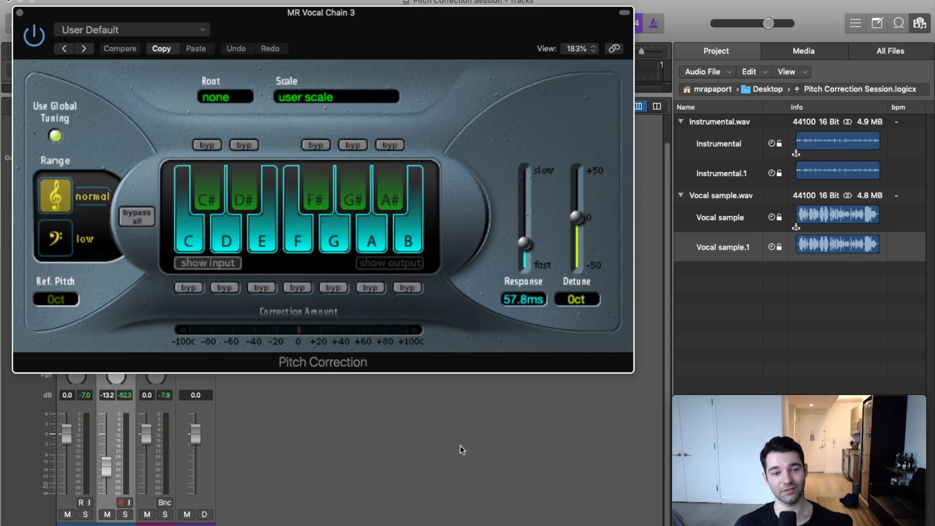
{"action": "mouse_move", "coordinate": [456, 436]}
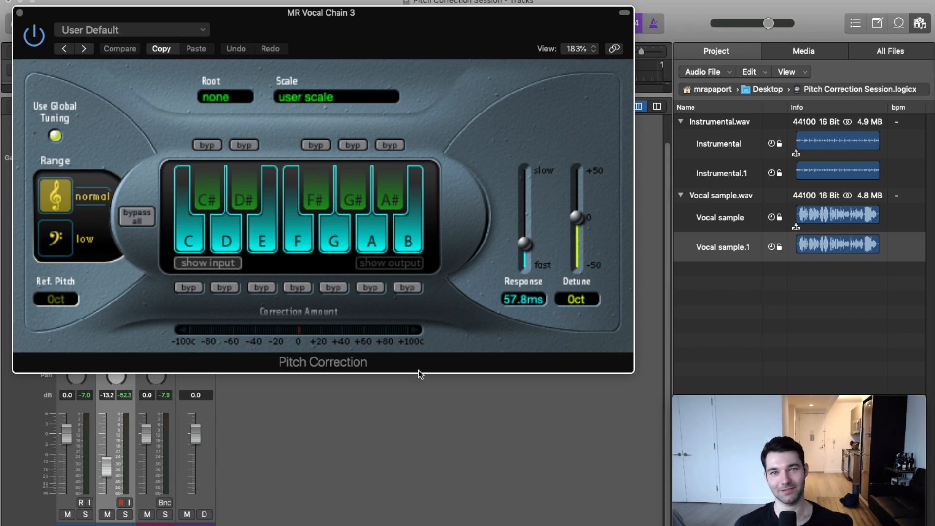
{"action": "mouse_move", "coordinate": [71, 21]}
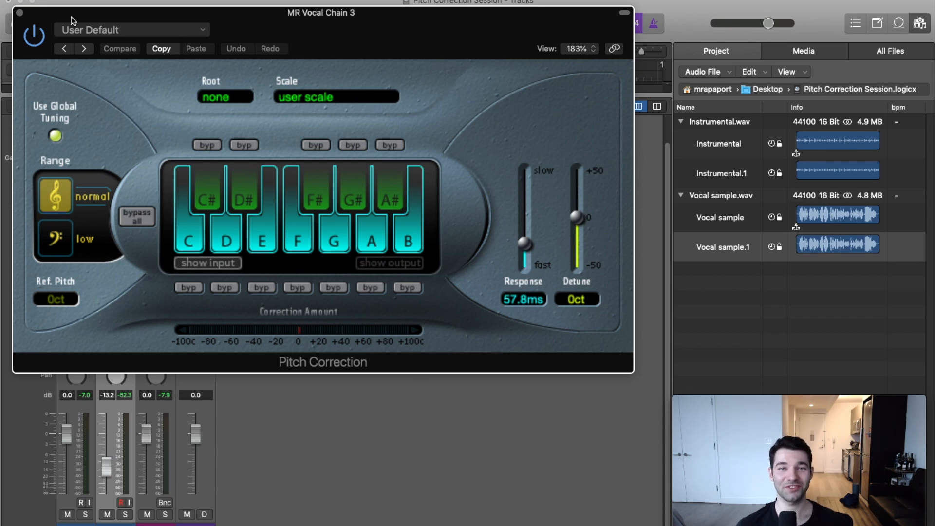